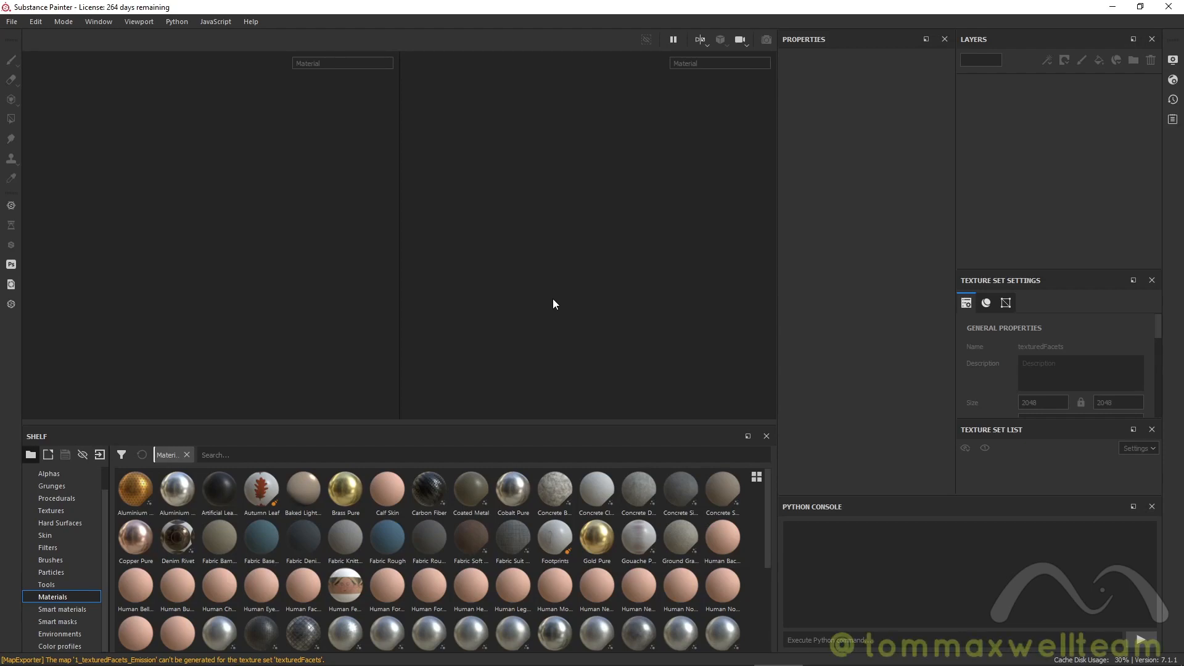
pyautogui.moveTo(423, 237)
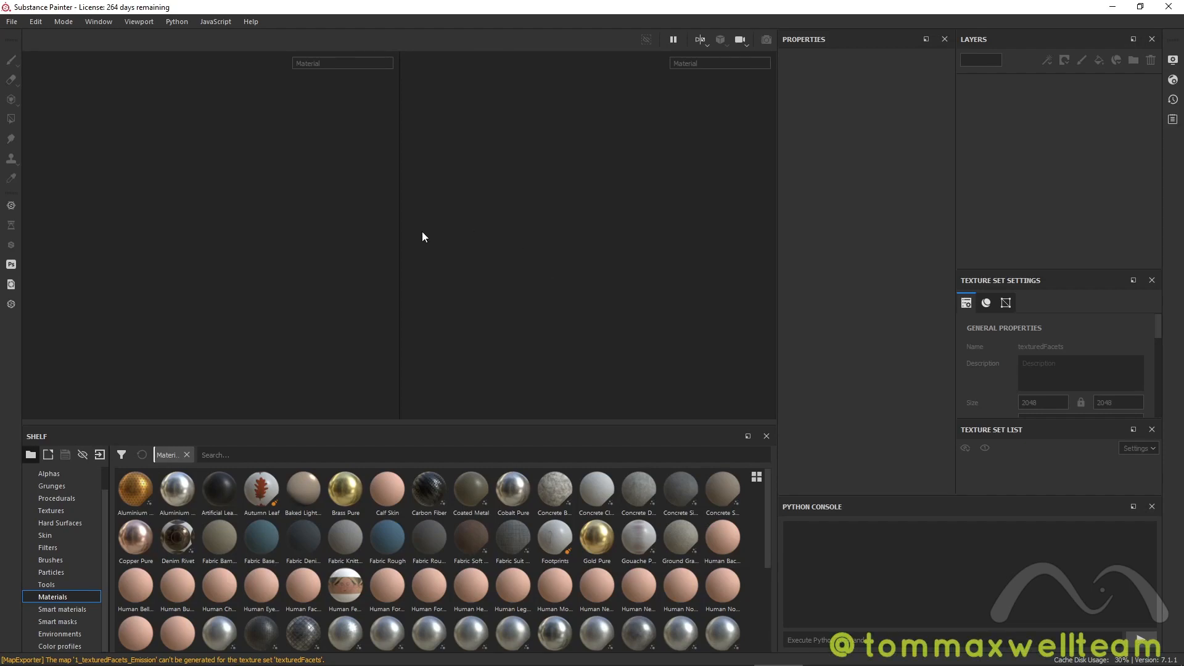
# Step: Start a new project using the 'Maxwell - Metallic Roughness' template
pyautogui.click(11, 21)
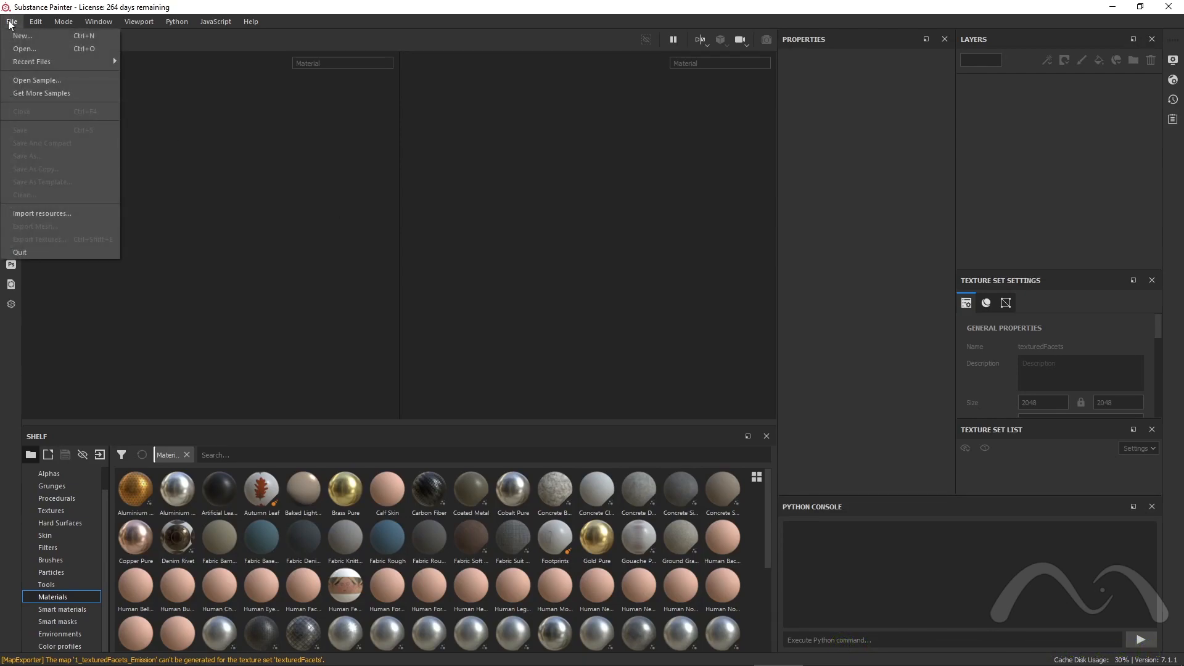
pyautogui.moveTo(22, 36)
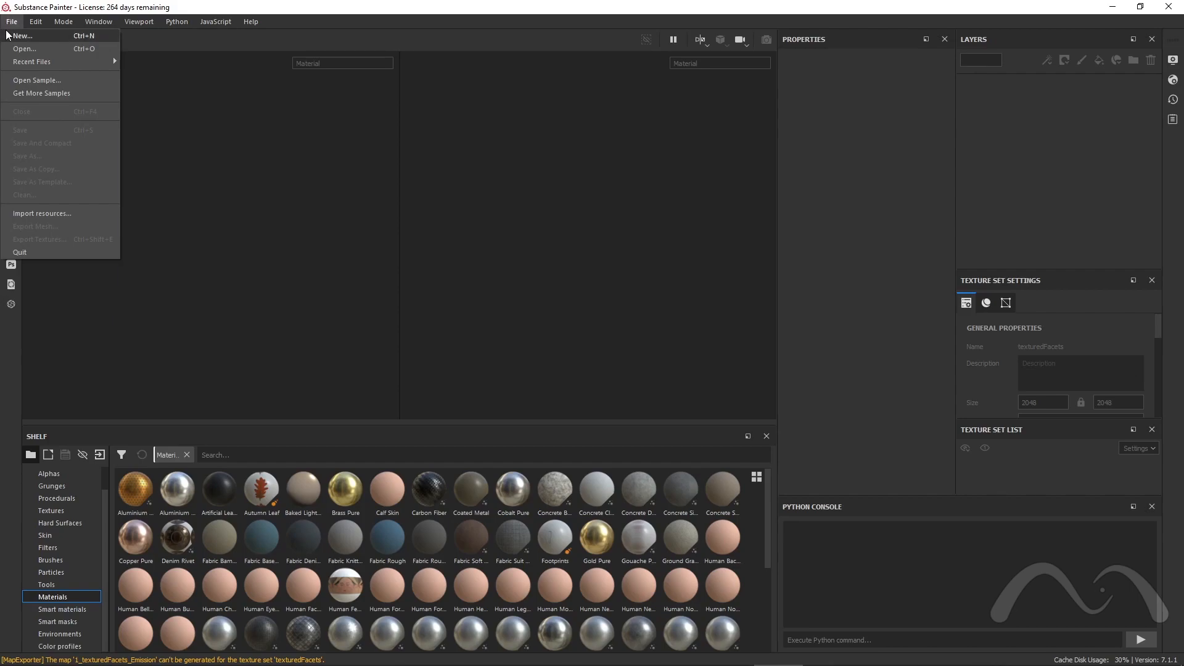
pyautogui.click(22, 35)
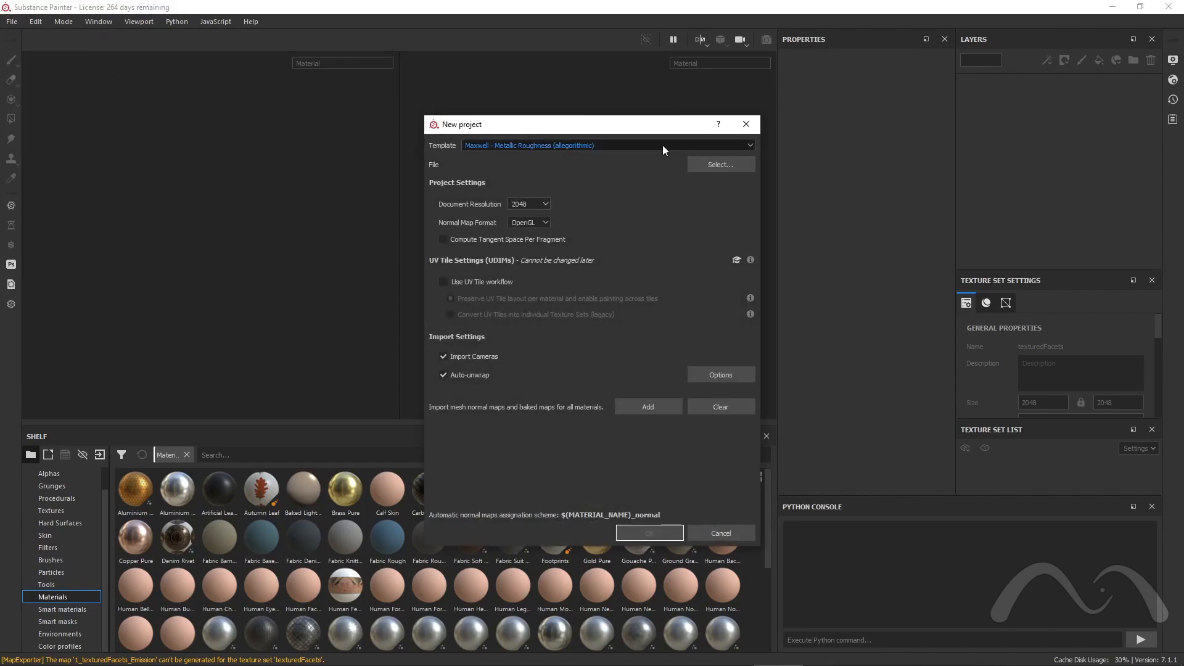
pyautogui.click(747, 146)
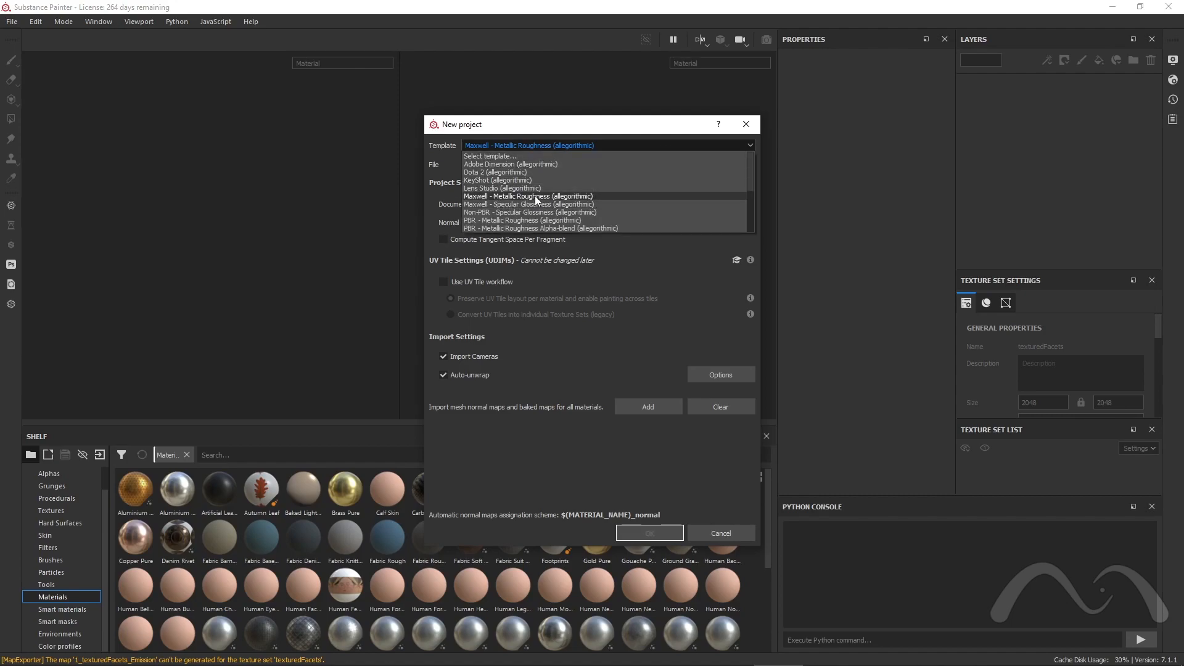
pyautogui.click(528, 196)
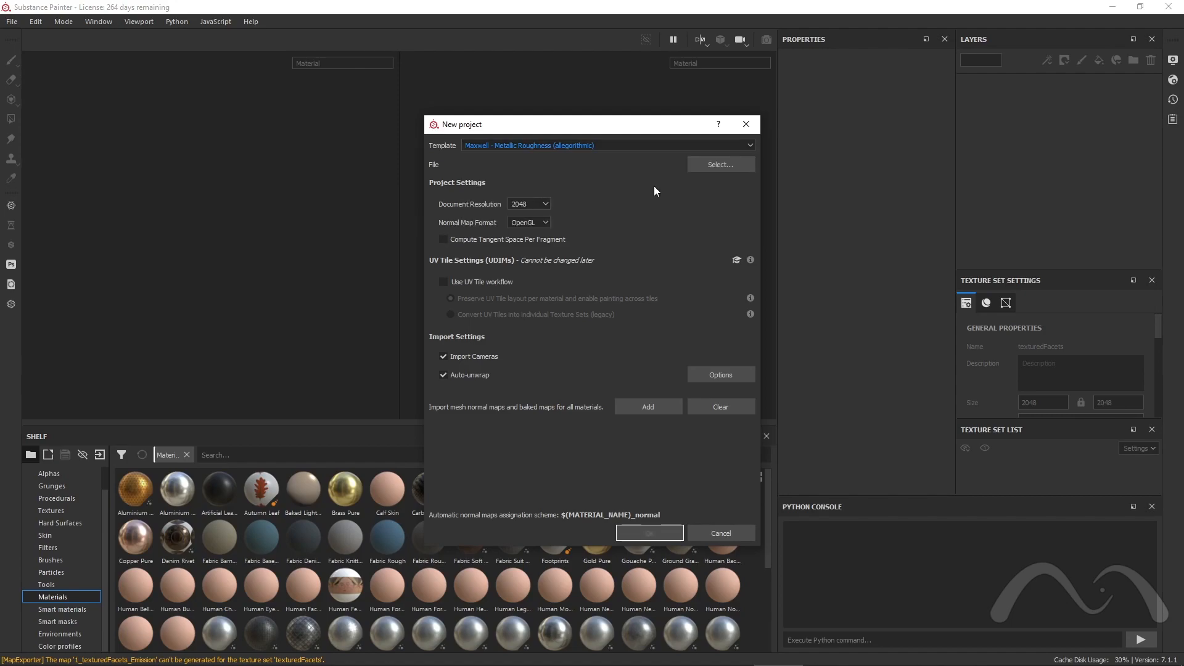
pyautogui.moveTo(719, 164)
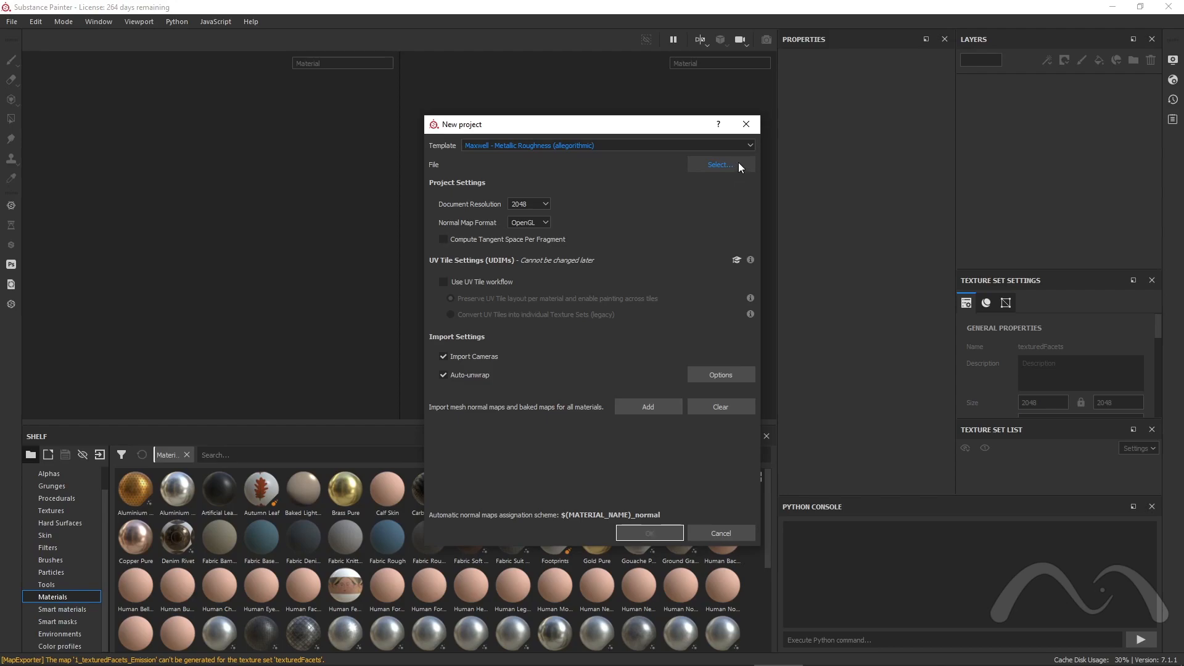
# Step: Choose simball_top.obj as the project mesh
pyautogui.click(717, 164)
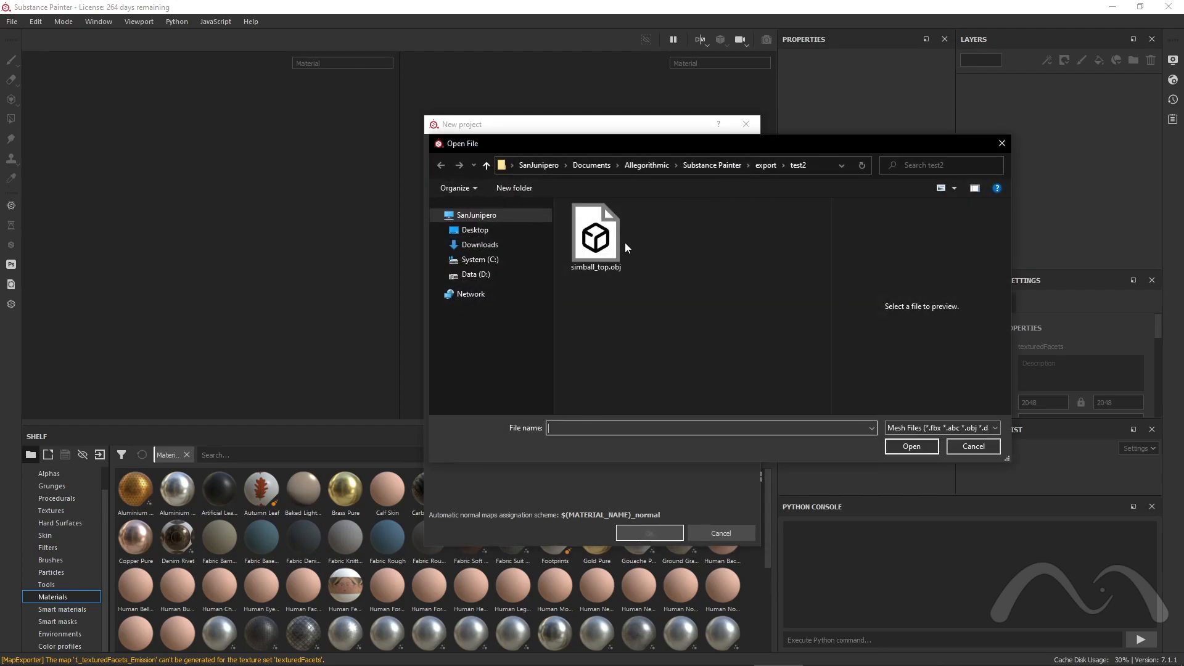
pyautogui.click(595, 235)
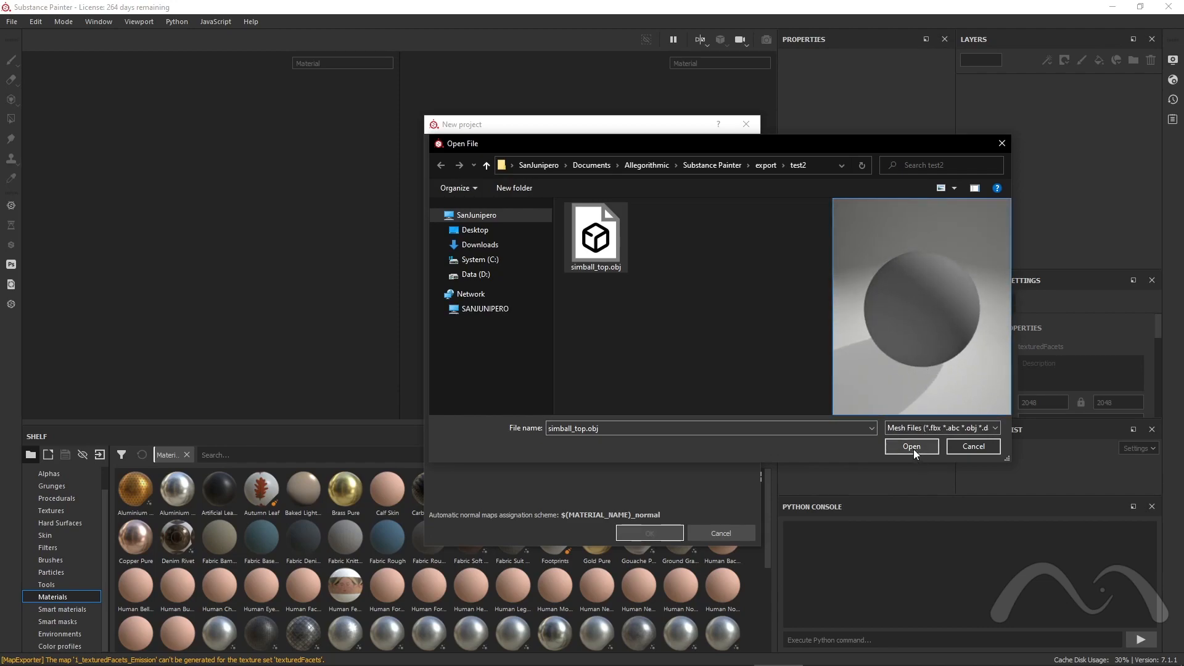
pyautogui.click(910, 447)
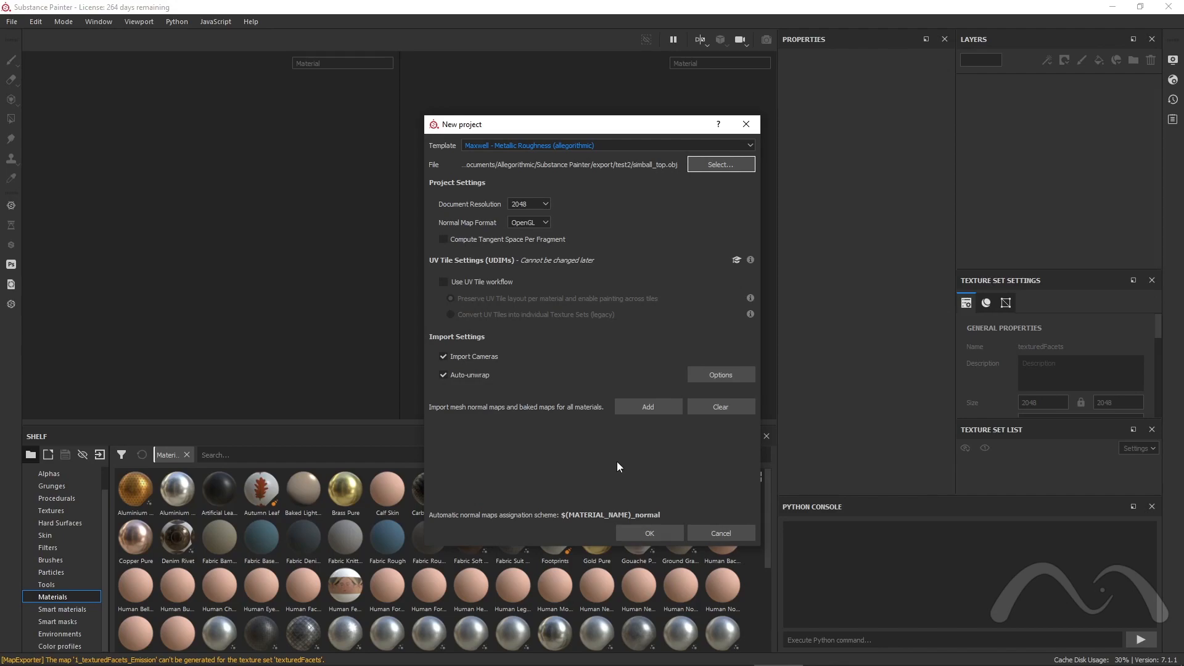
# Step: Confirm the New project dialog so the simball mesh and its layer stack load
pyautogui.click(647, 533)
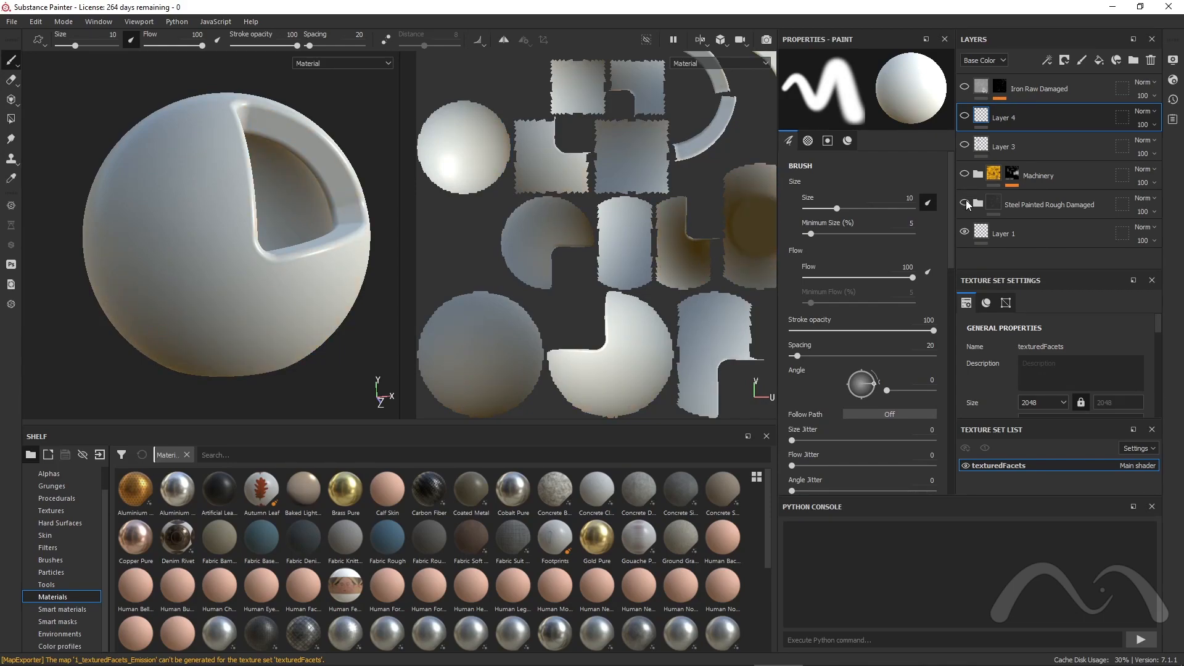
pyautogui.click(964, 206)
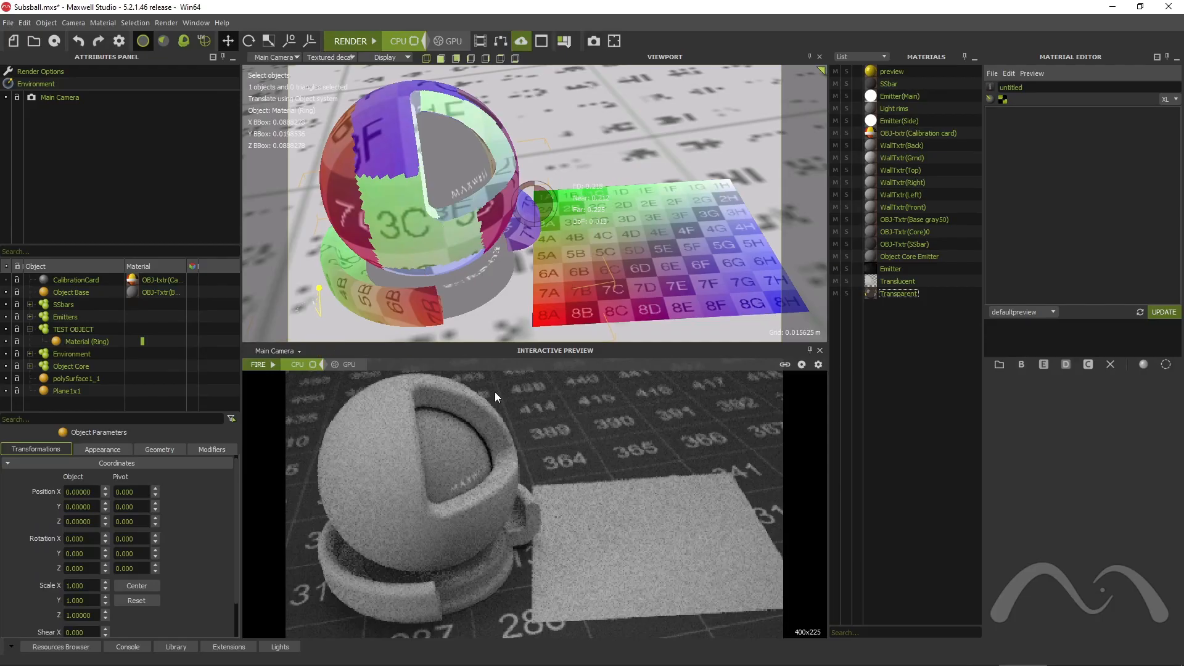
pyautogui.moveTo(545, 305)
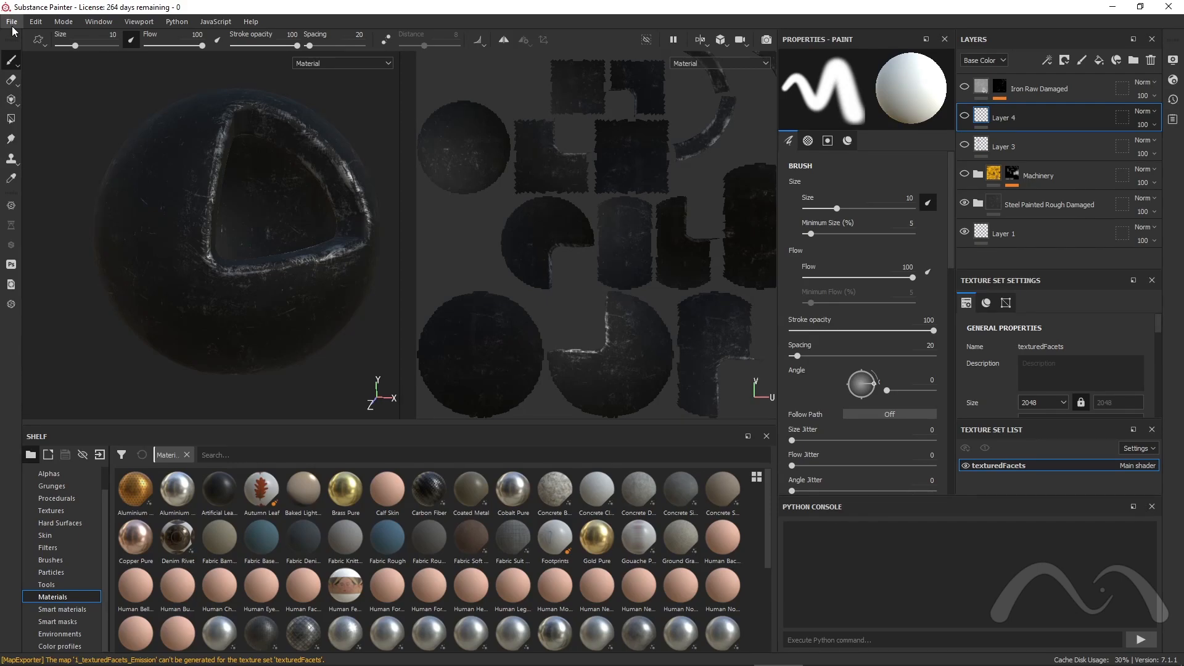
# Step: Export the sphere's textures as PNG with the Maxwell MetalRough template into the test2 folder
pyautogui.click(13, 21)
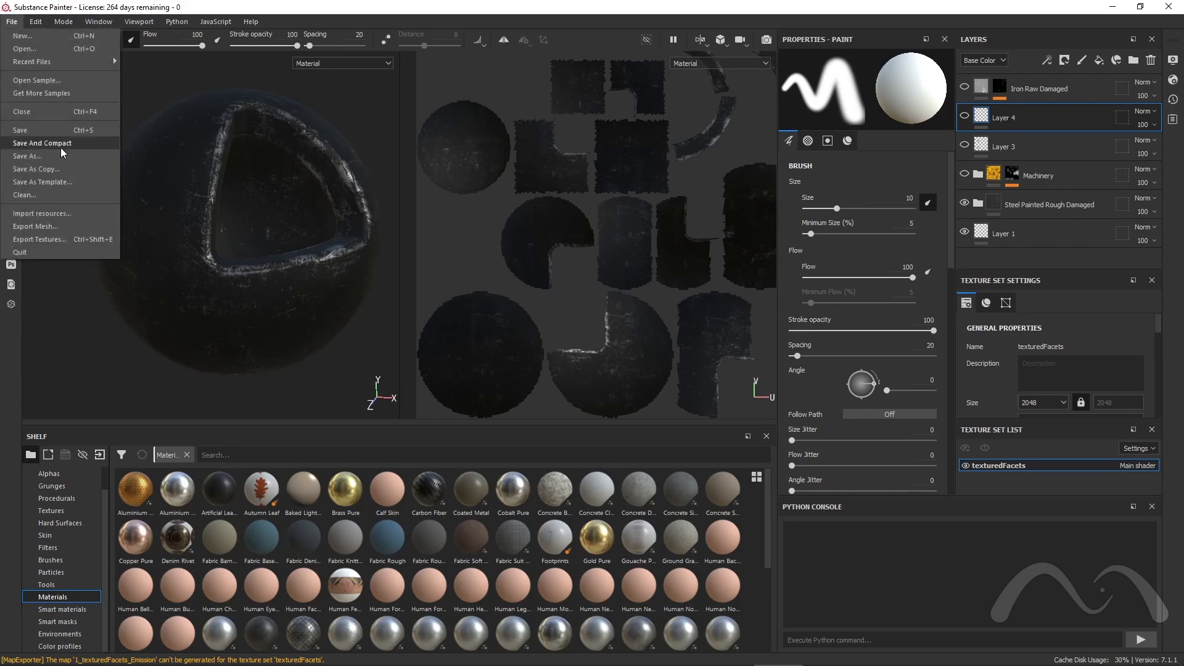
pyautogui.click(40, 238)
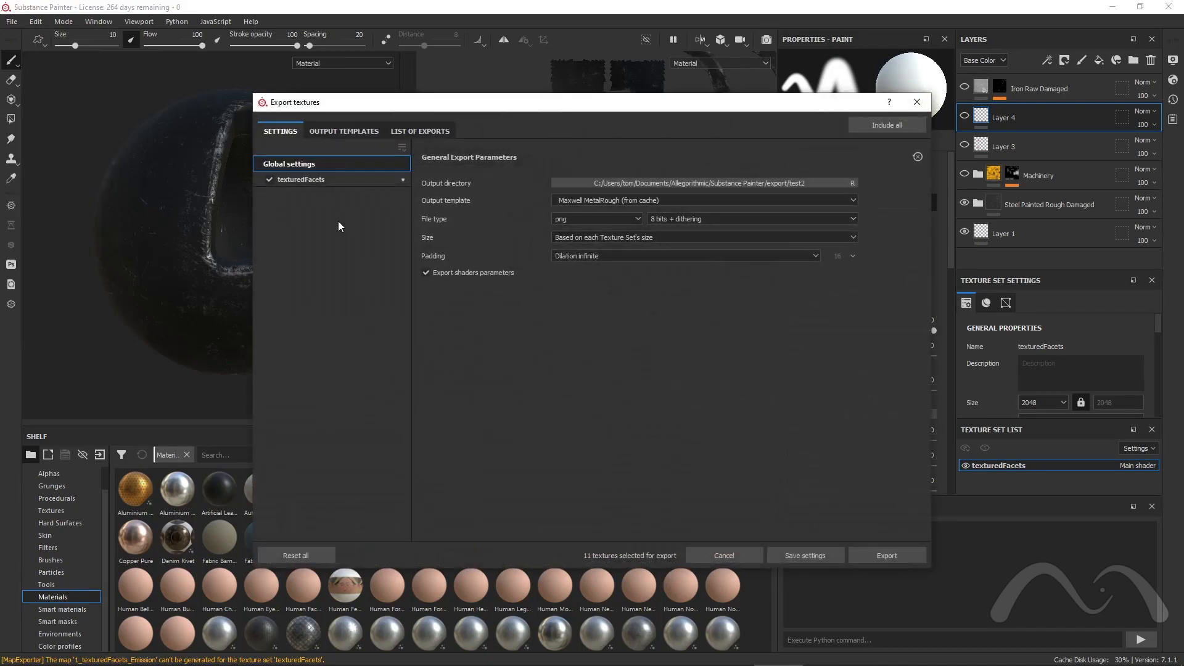
pyautogui.moveTo(879, 523)
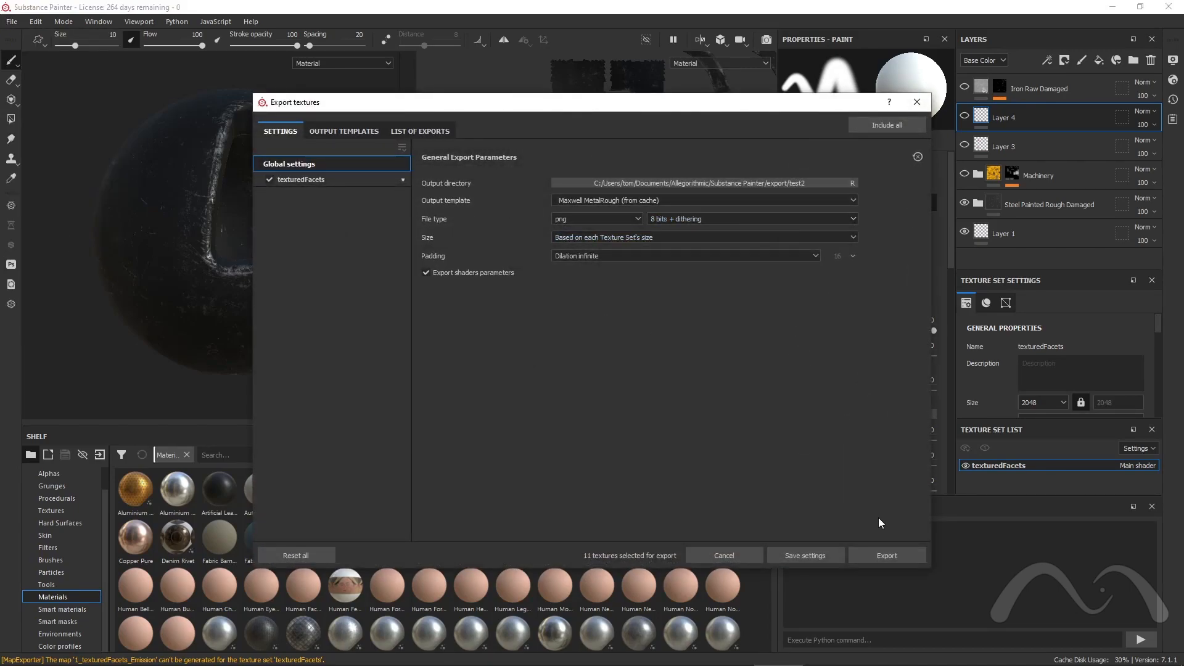
pyautogui.click(885, 555)
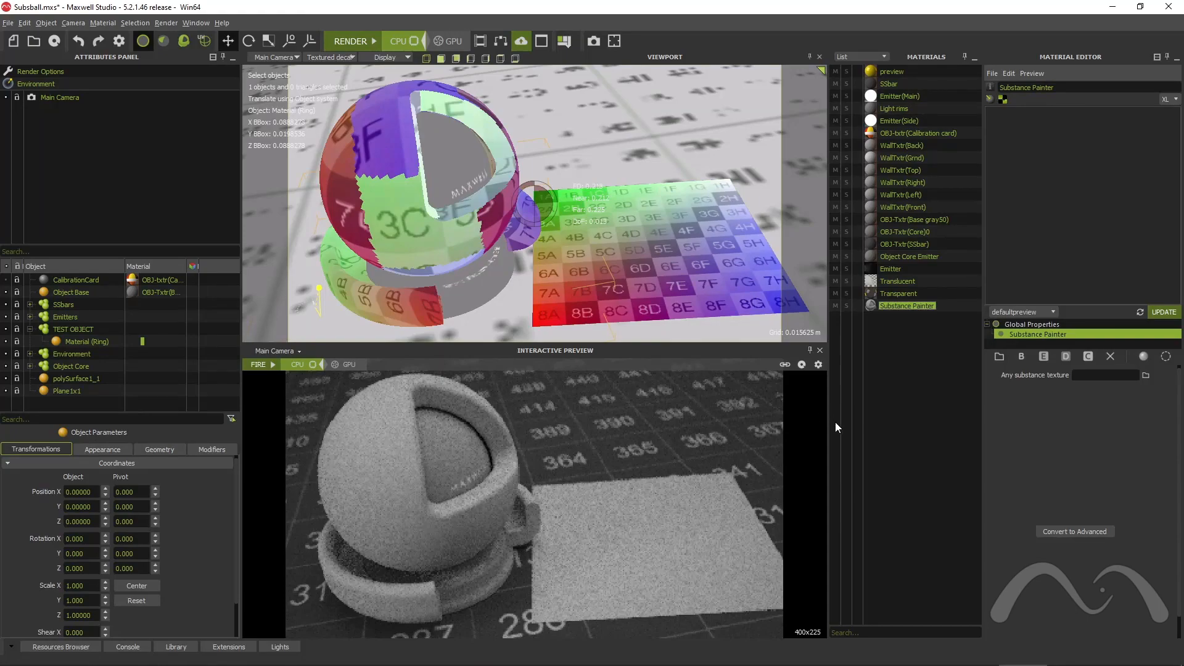
pyautogui.moveTo(910, 328)
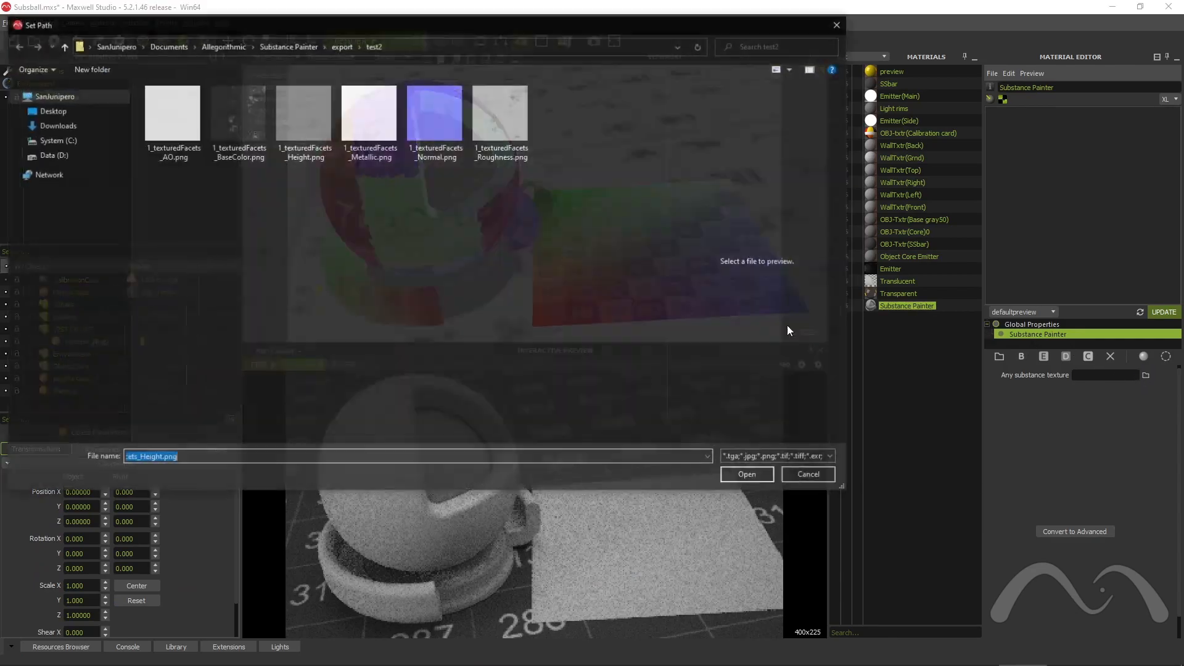
# Step: Assign 1_texturedFacets_BaseColor.png so the exported maps load into the Substance Painter material
pyautogui.click(236, 114)
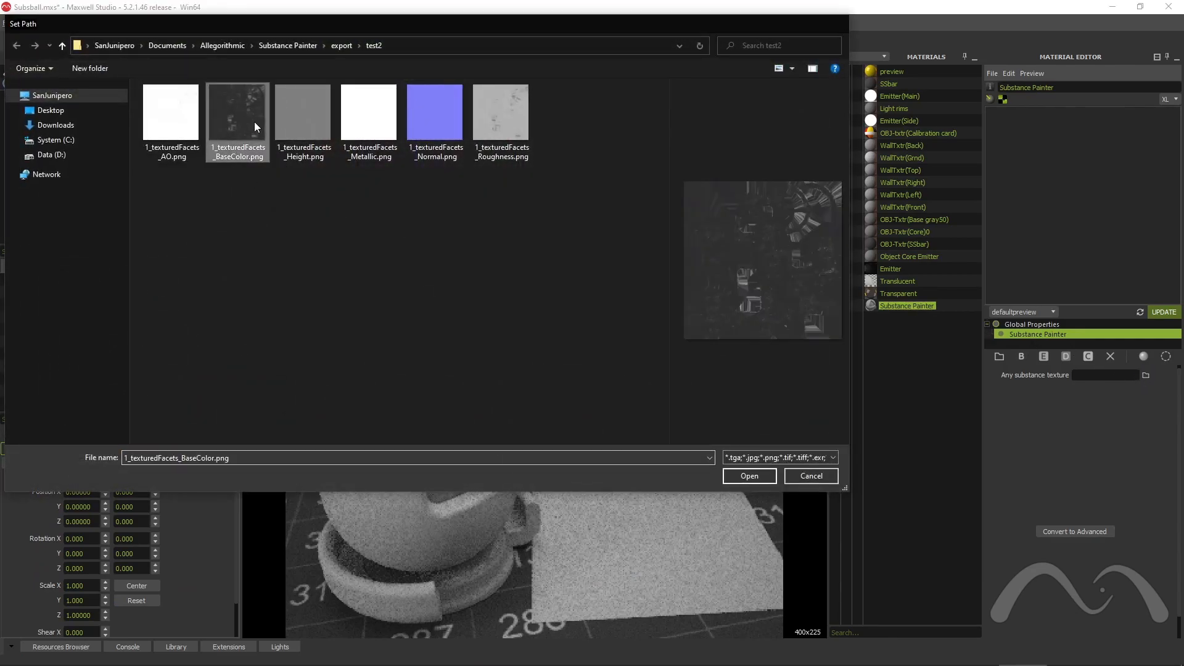
pyautogui.click(749, 475)
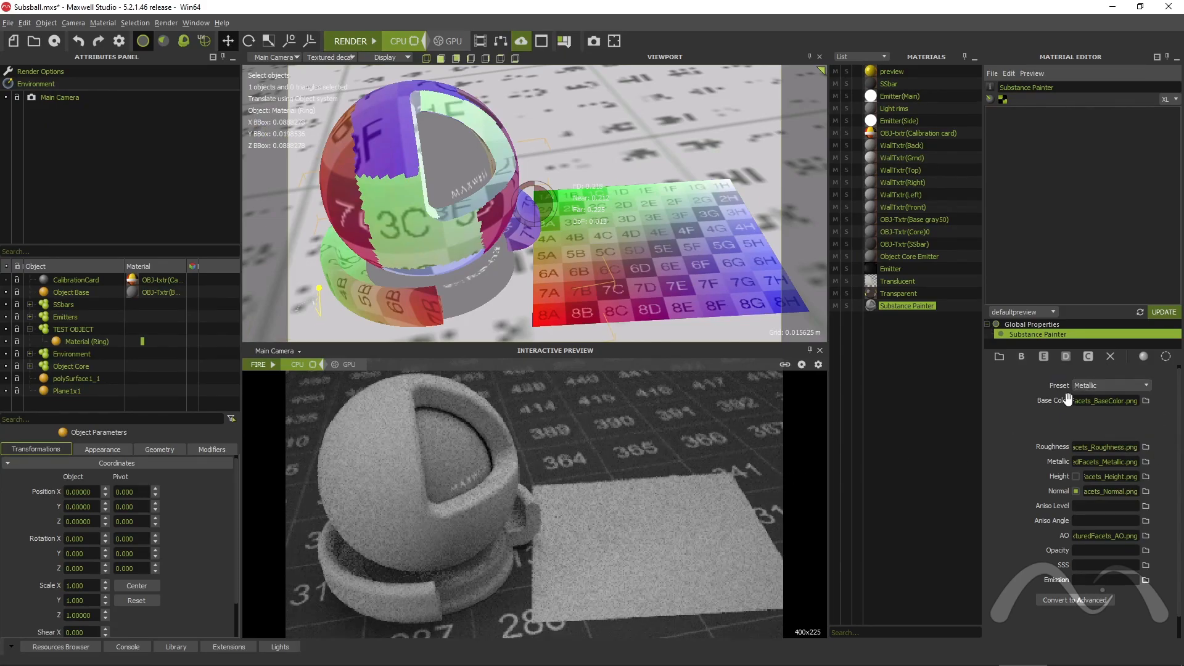
pyautogui.moveTo(1126, 423)
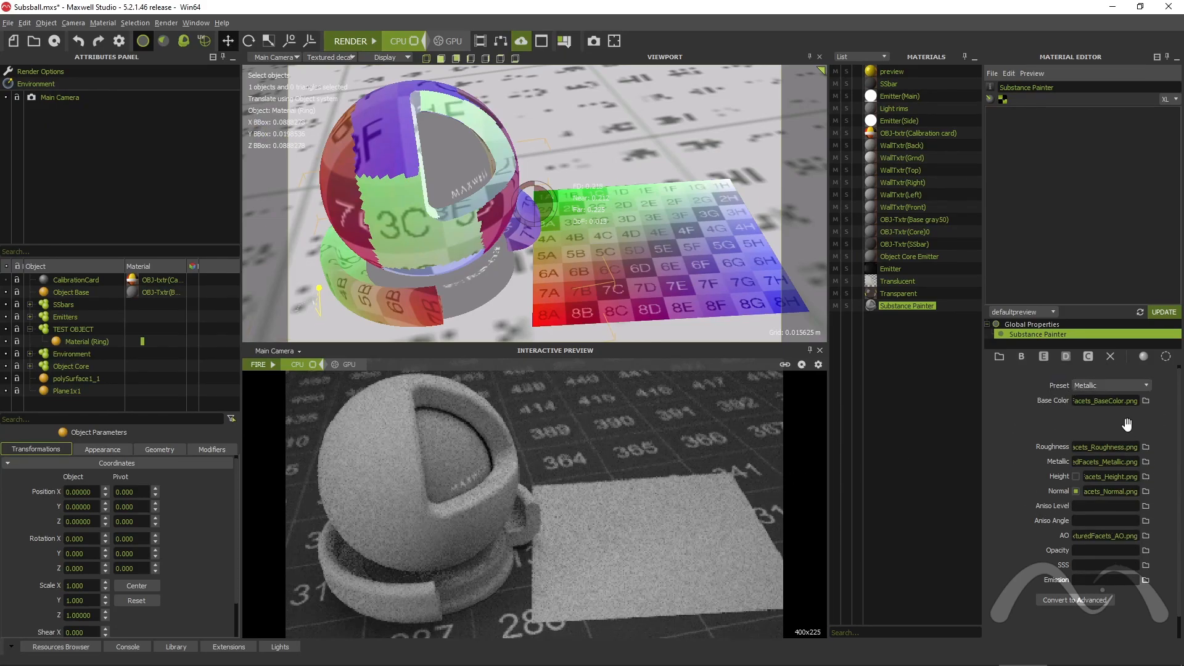
pyautogui.moveTo(916, 336)
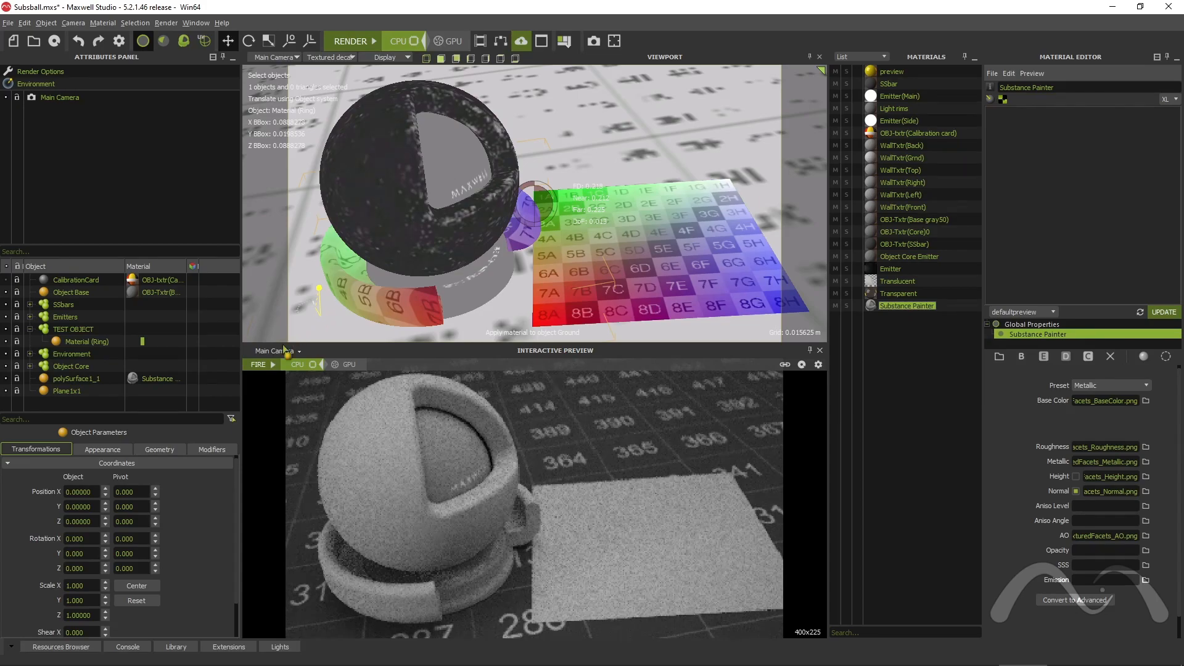
# Step: Return to the Substance Painter window with the damaged-iron ball project
pyautogui.click(258, 365)
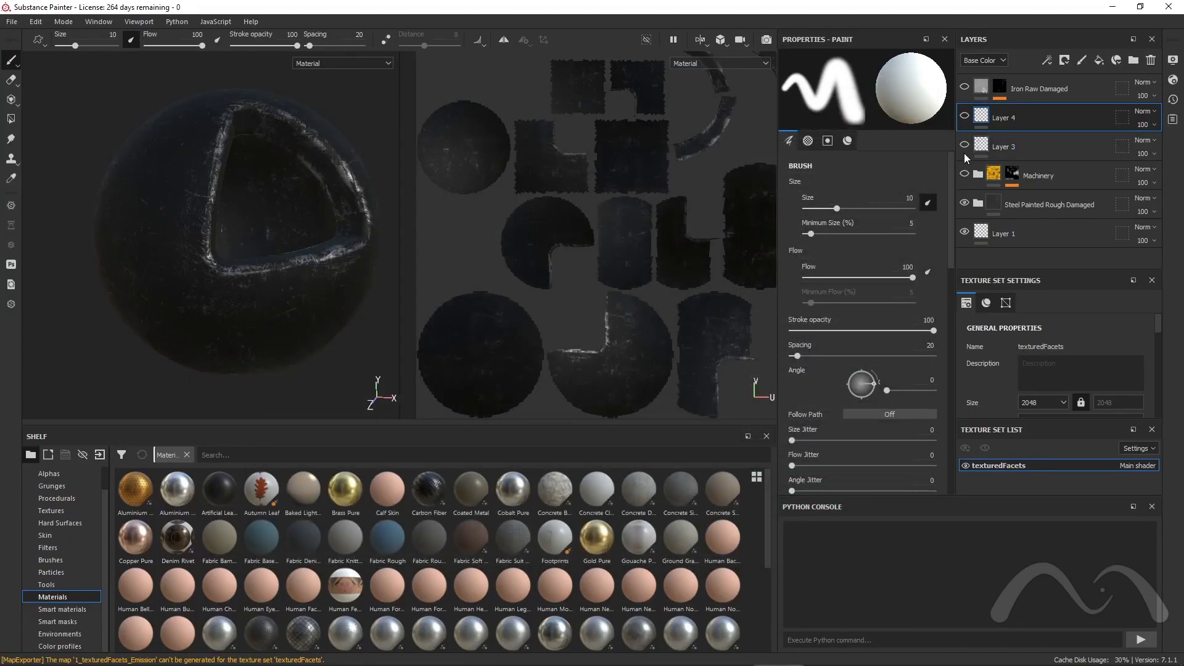
# Step: Show the Iron Raw Damaged layer so orange rust patches appear over the dark metal
pyautogui.click(964, 174)
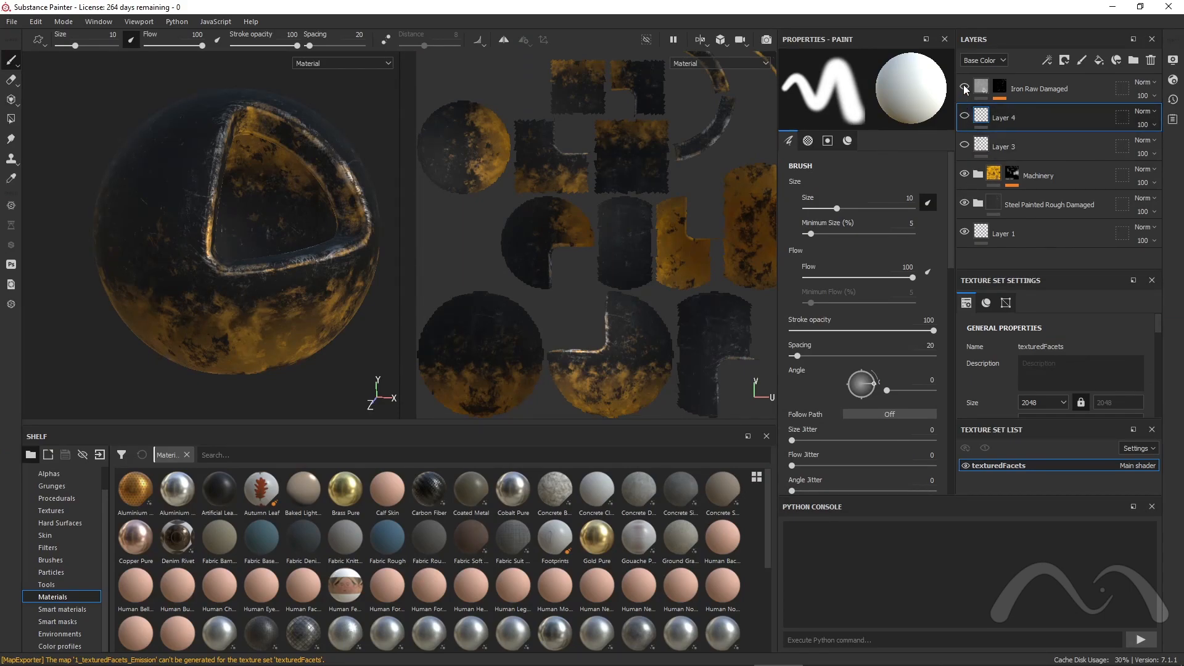
pyautogui.click(964, 89)
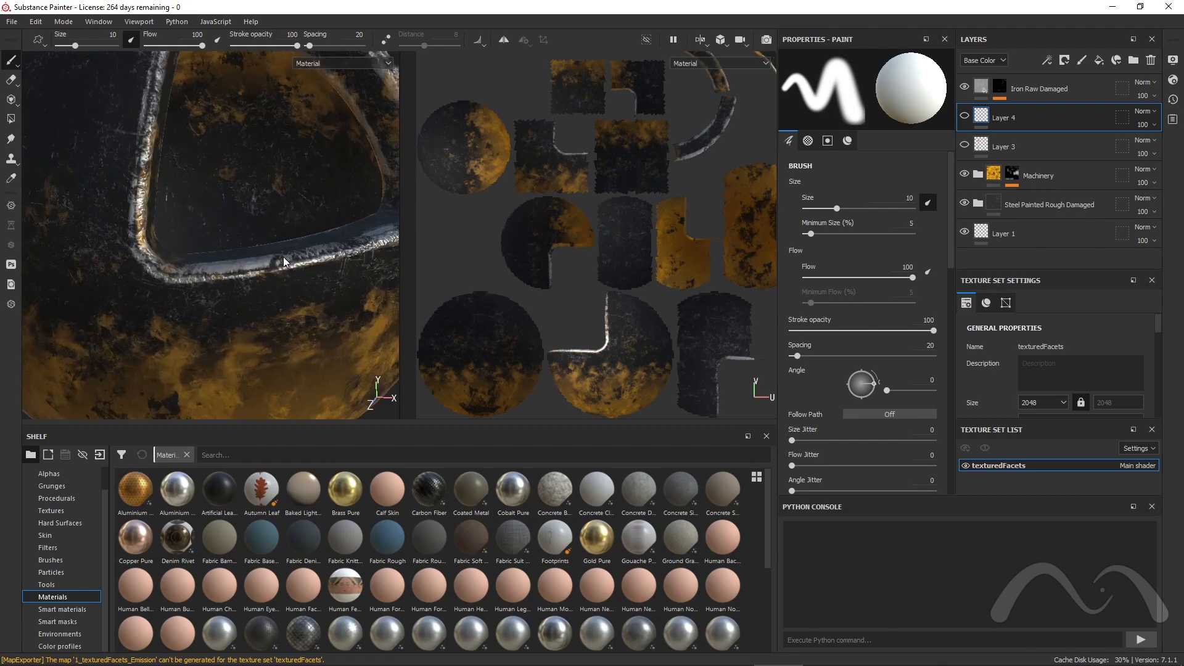
pyautogui.moveTo(4, 44)
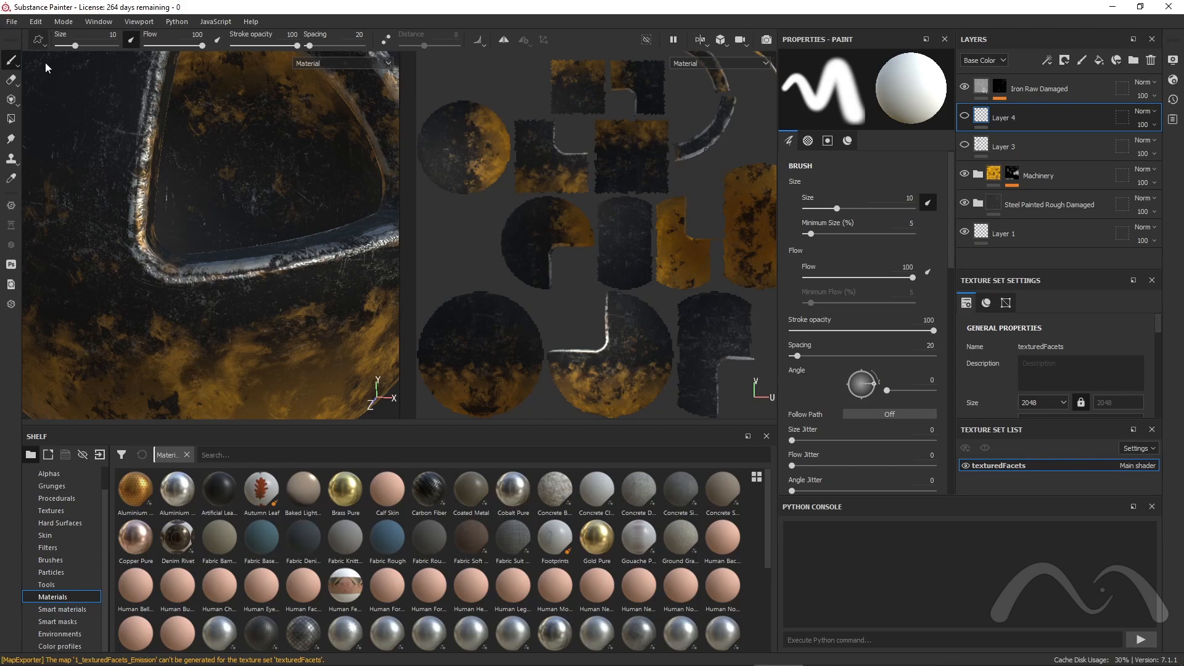
# Step: Re-export the logo-decorated sphere's textures to PNG with the same Maxwell MetalRough settings
pyautogui.click(11, 21)
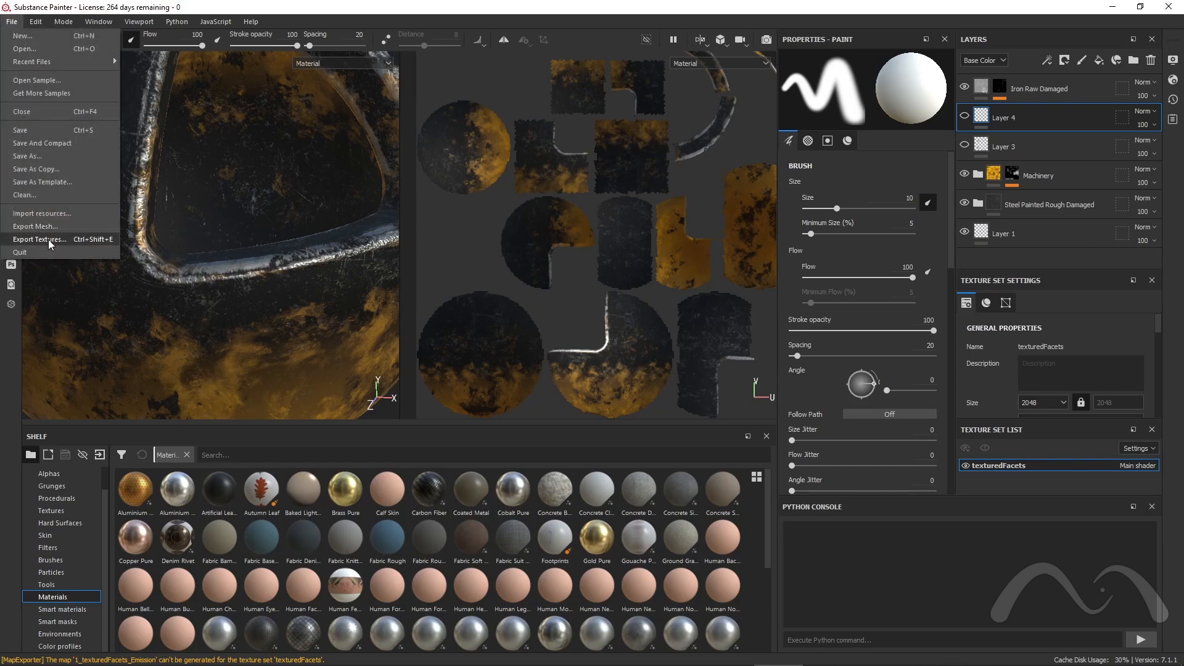
pyautogui.click(39, 239)
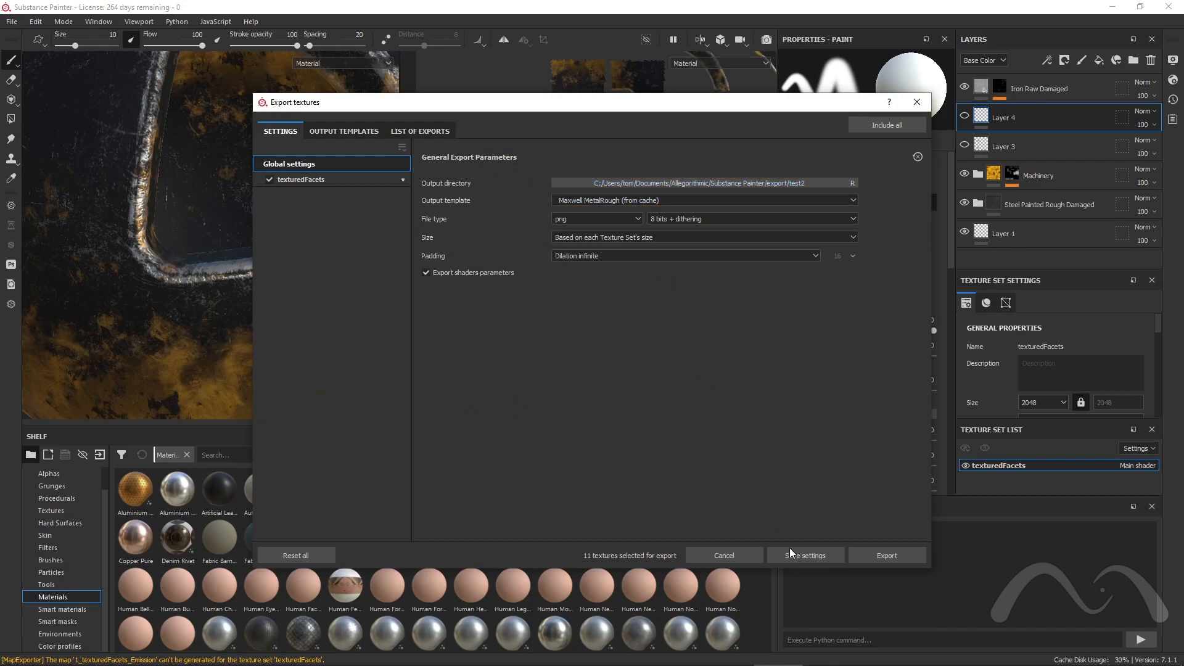
pyautogui.click(885, 555)
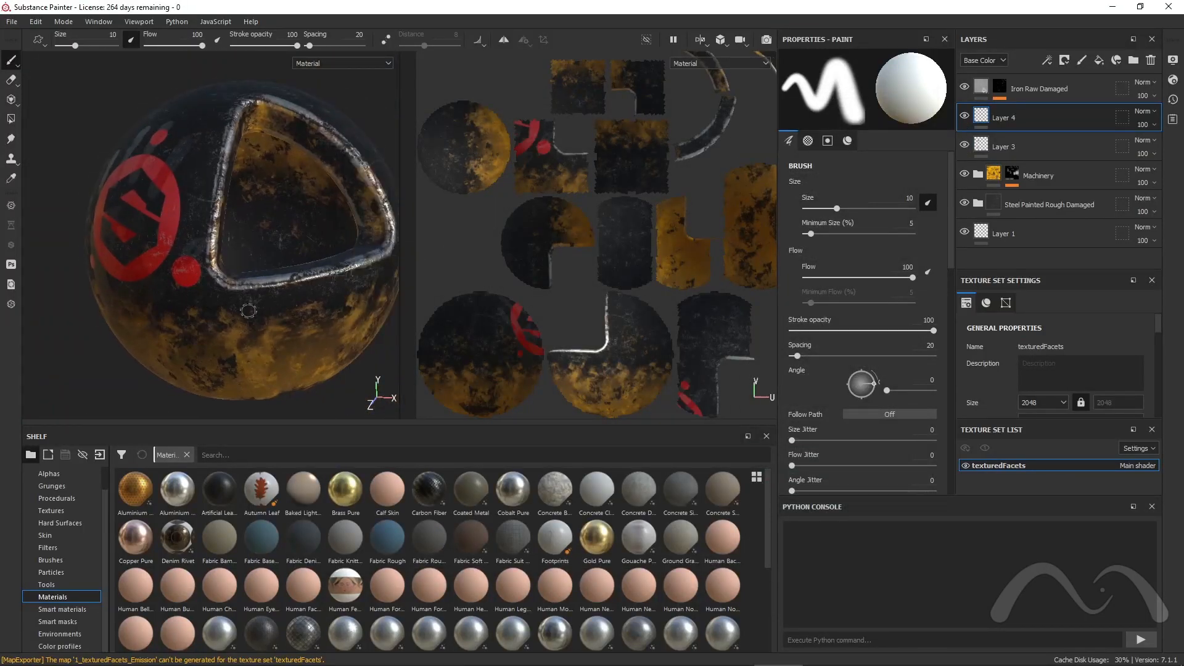
pyautogui.click(886, 555)
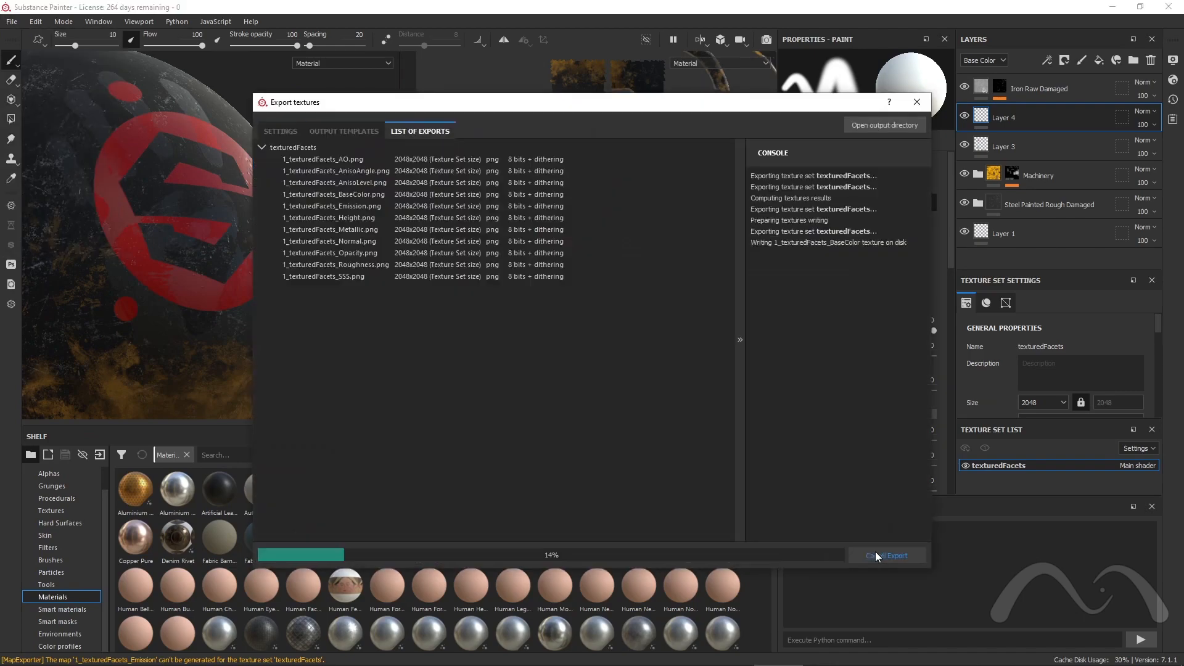